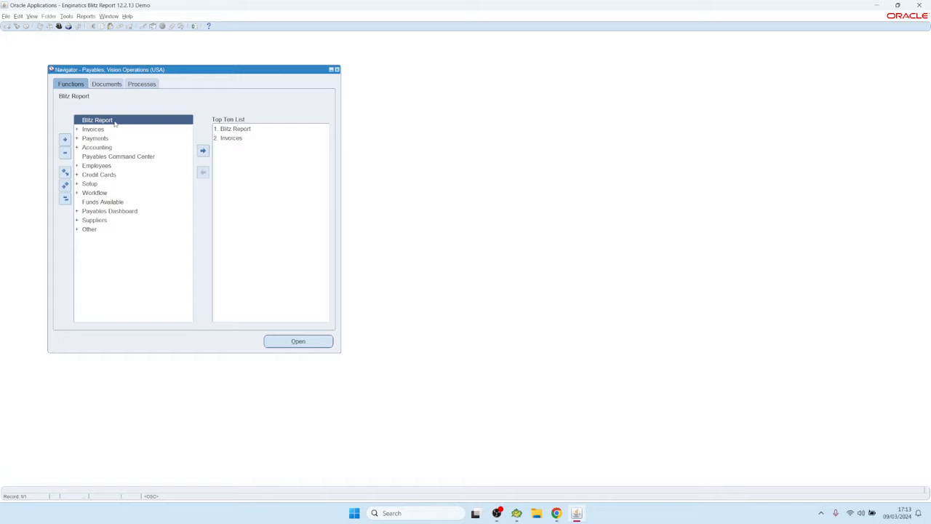
mouse_move(234, 143)
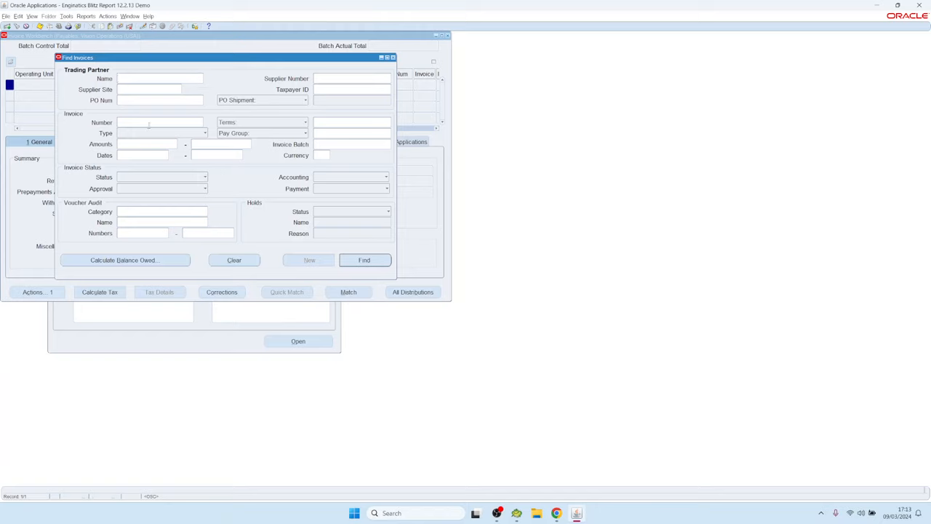
Step: Search the Invoice Workbench for invoice numbers MPA% and view their accounting via Reports > View Accounting
text(MPA%)
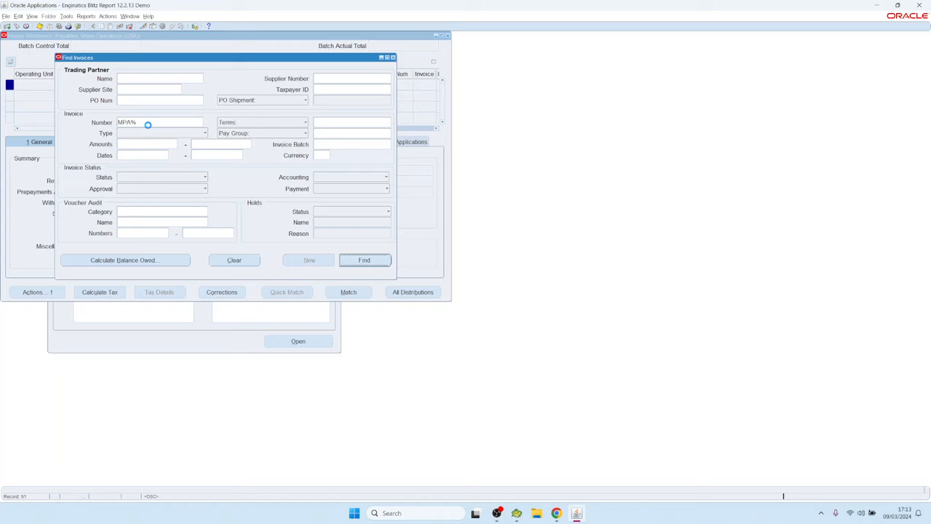
click(364, 259)
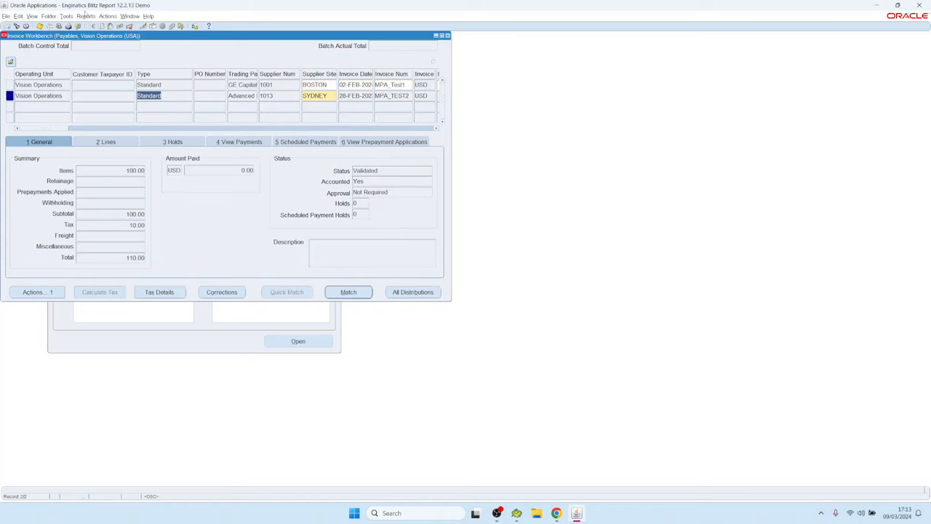
click(86, 16)
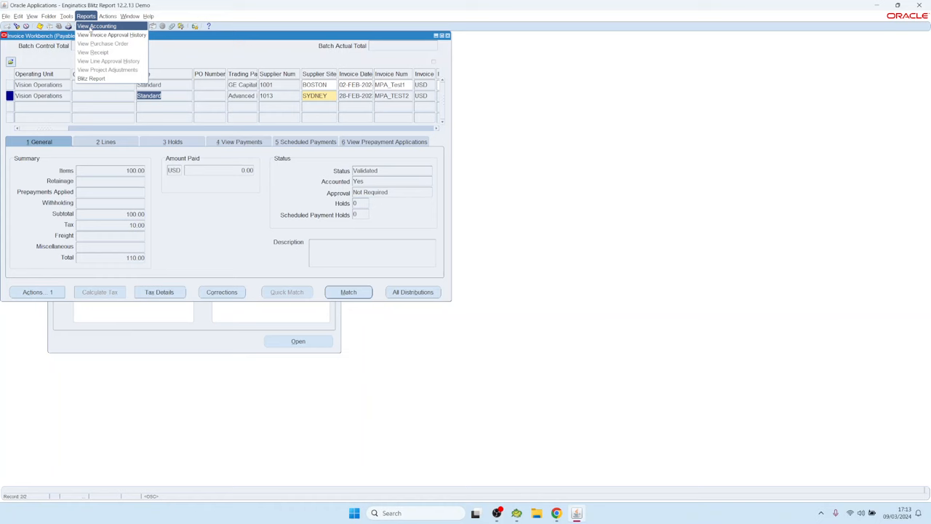
click(96, 26)
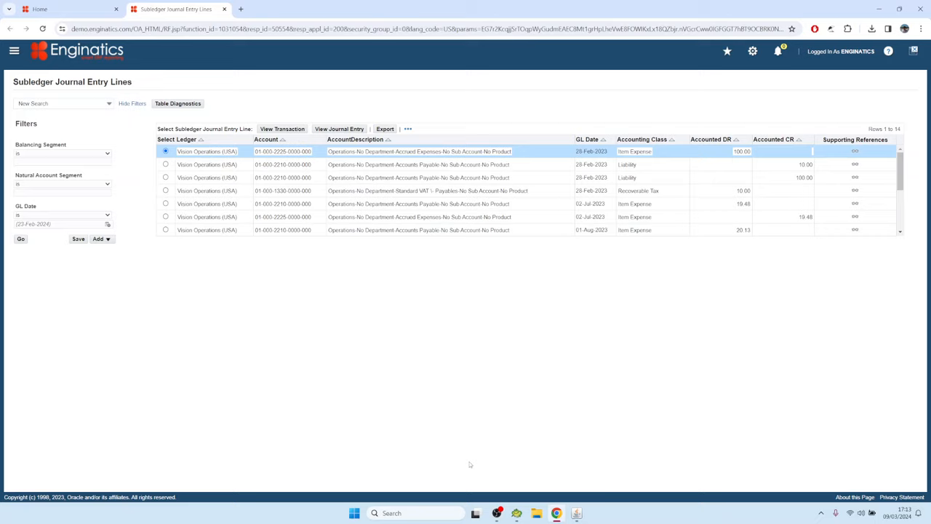
mouse_move(451, 434)
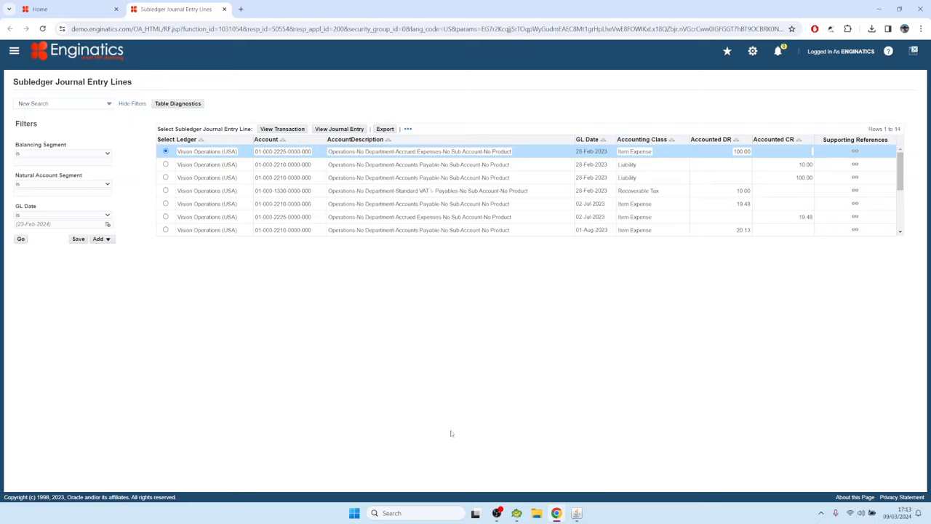
mouse_move(401, 425)
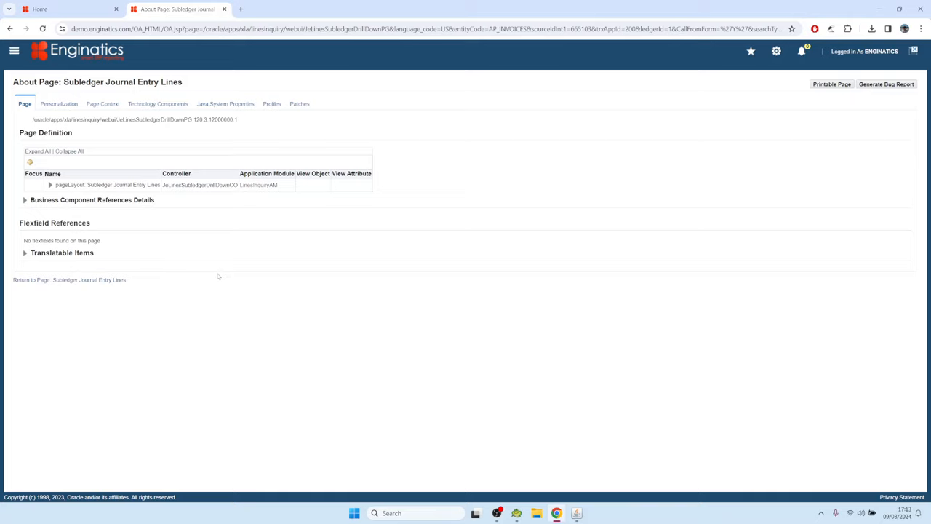
mouse_move(111, 231)
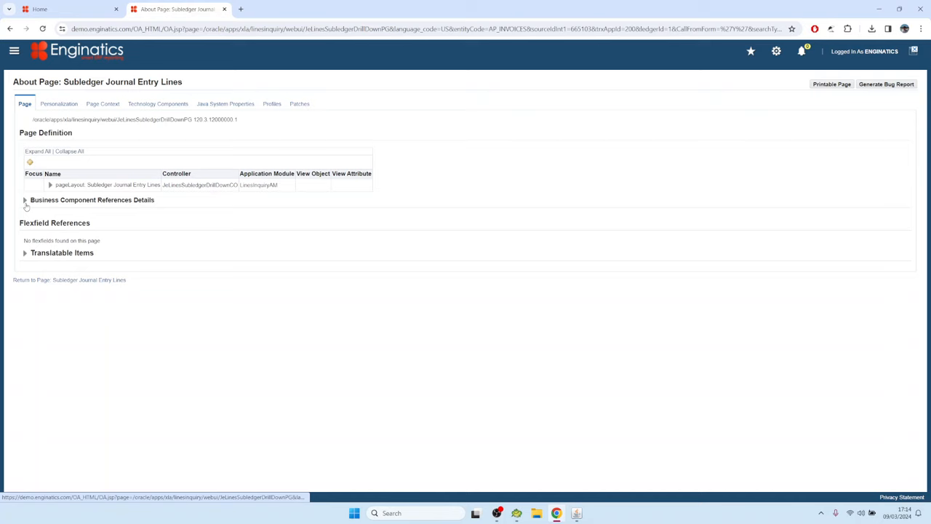
Step: Expand Business Component References Details and open the journal entry lines view object's About page
click(25, 201)
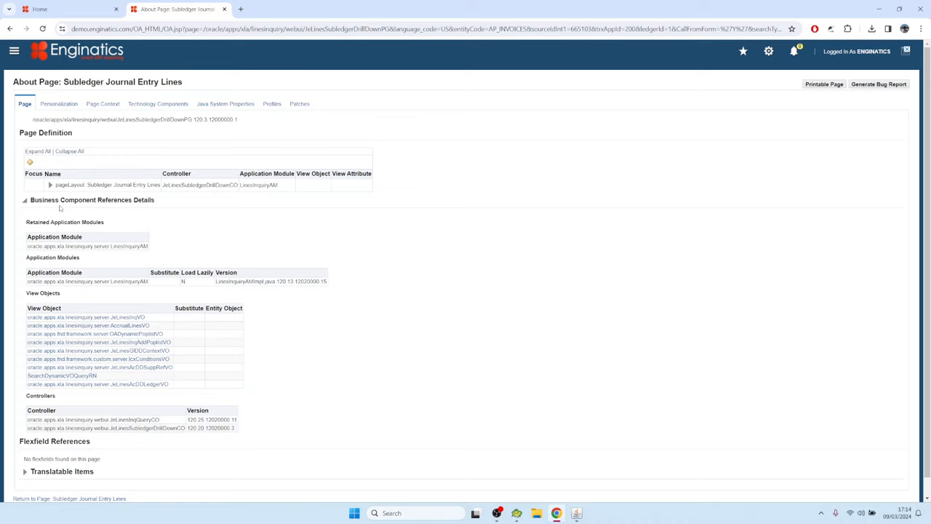
mouse_move(121, 311)
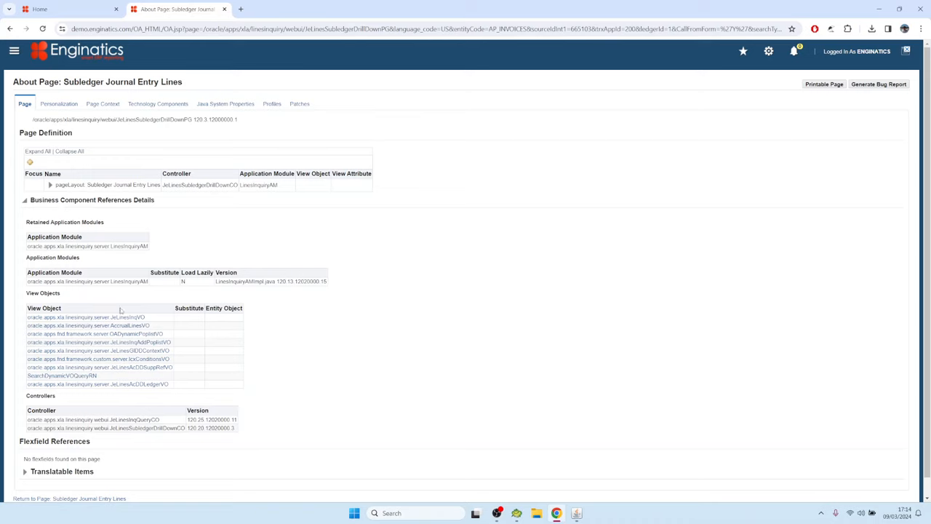
click(88, 326)
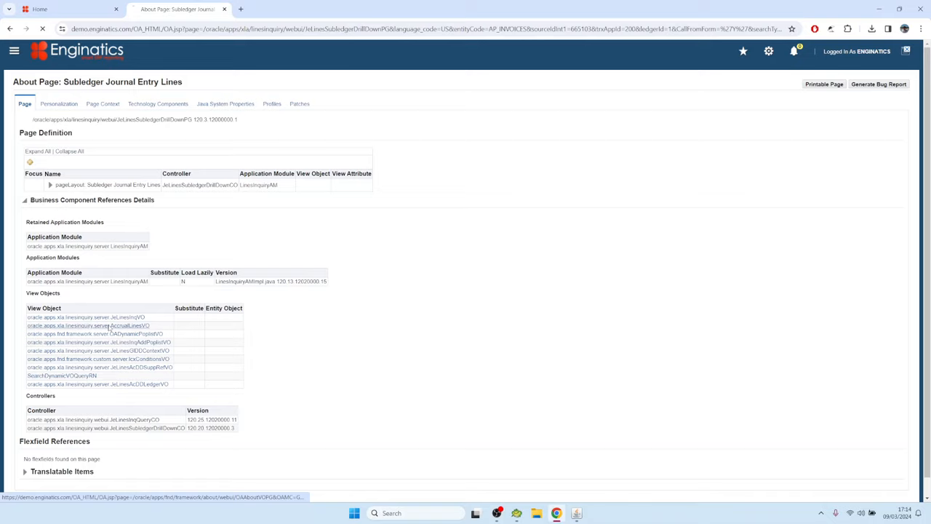
click(87, 325)
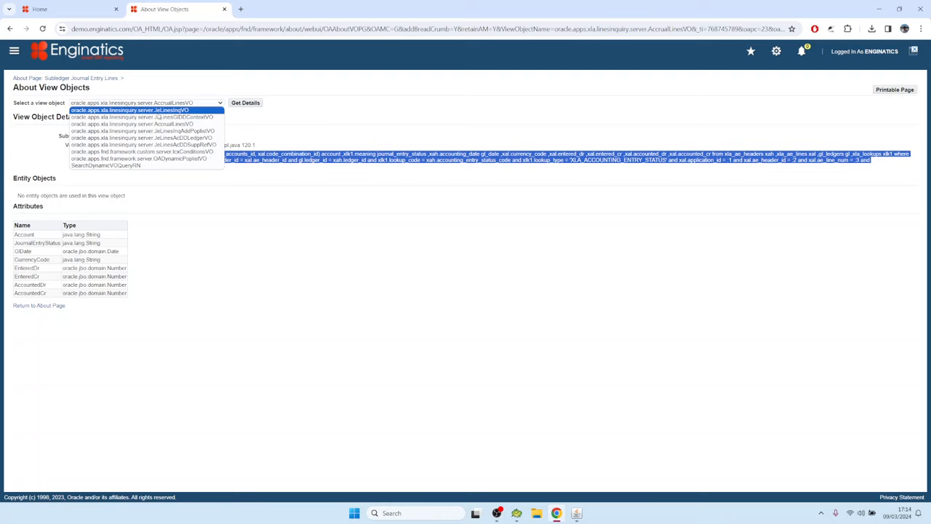
mouse_move(142, 151)
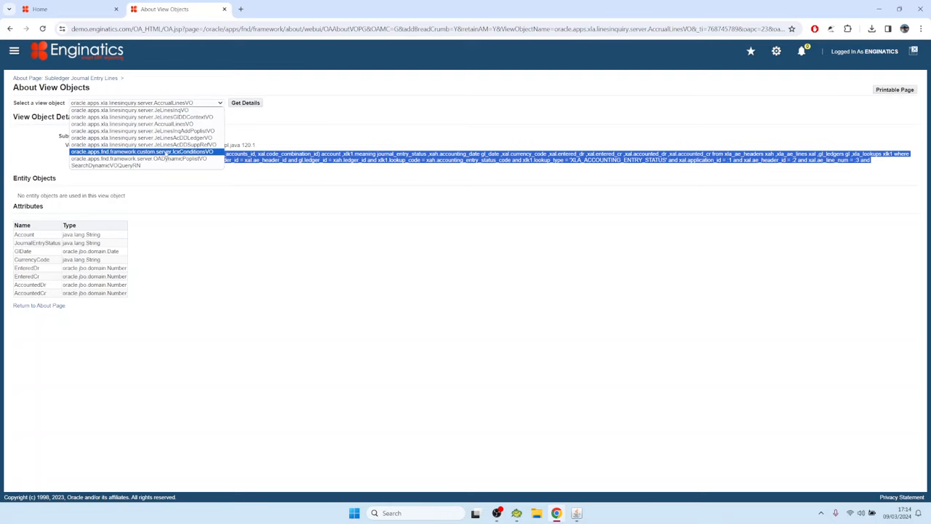
Step: Select another view object in the dropdown and get its details and query
click(128, 110)
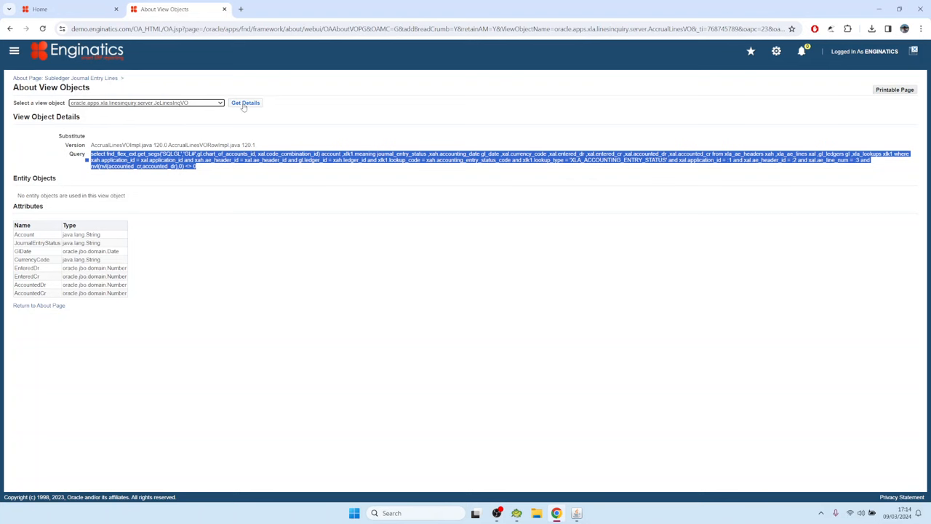
click(244, 96)
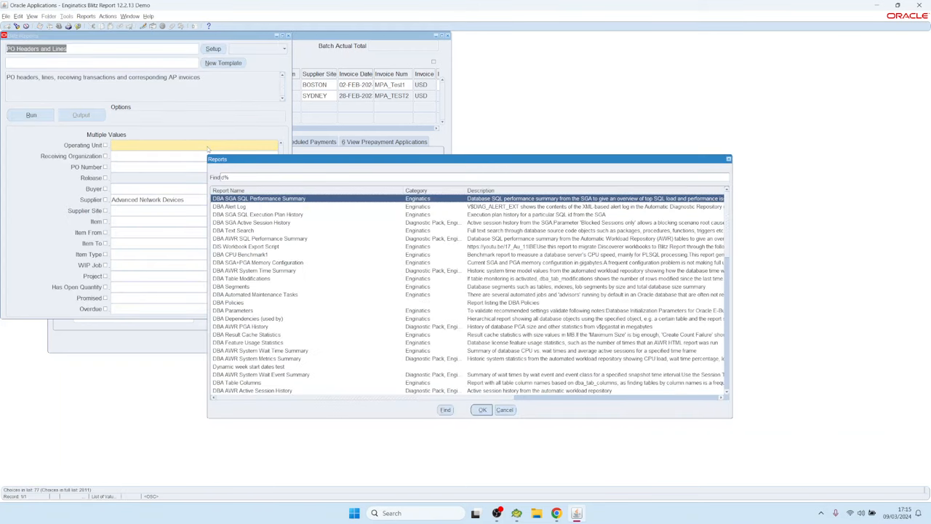
Step: Choose the DBA SGA SQL Performance Summary report with Module Type Oracle Application Framework
click(481, 410)
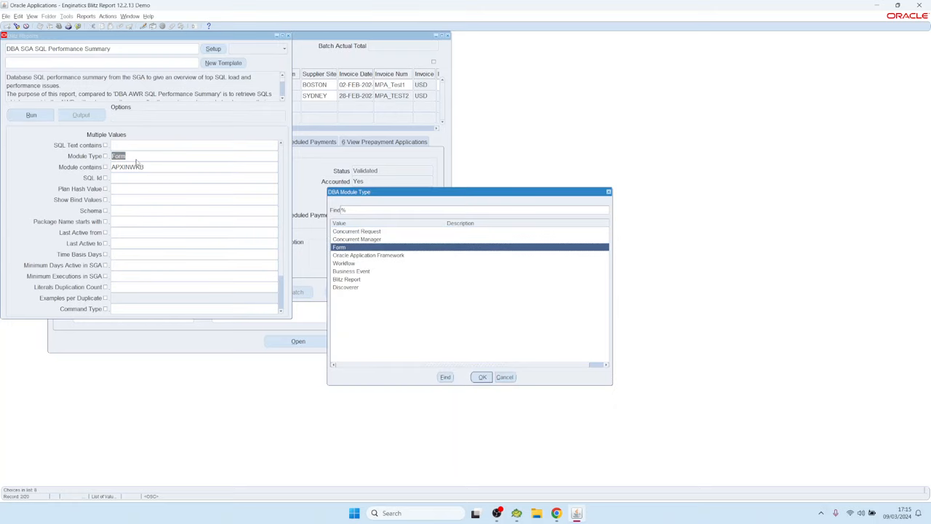
click(370, 254)
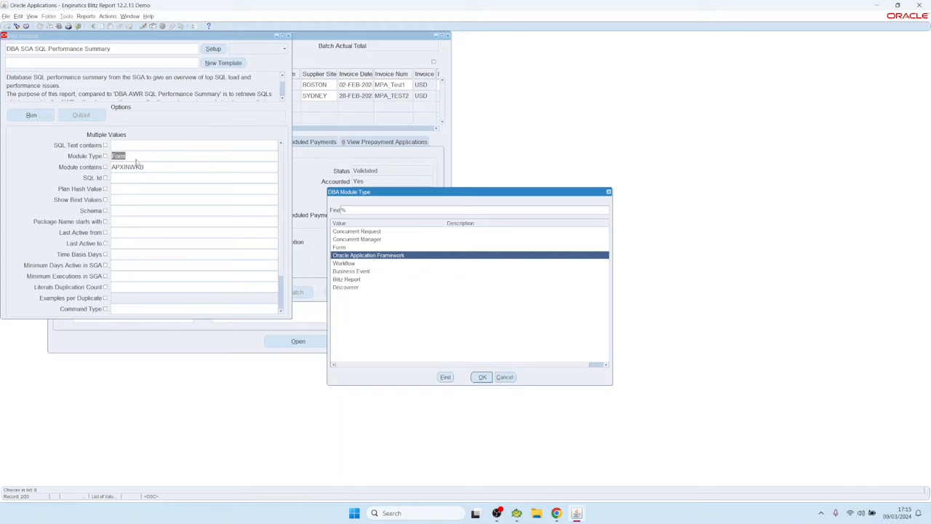
click(482, 376)
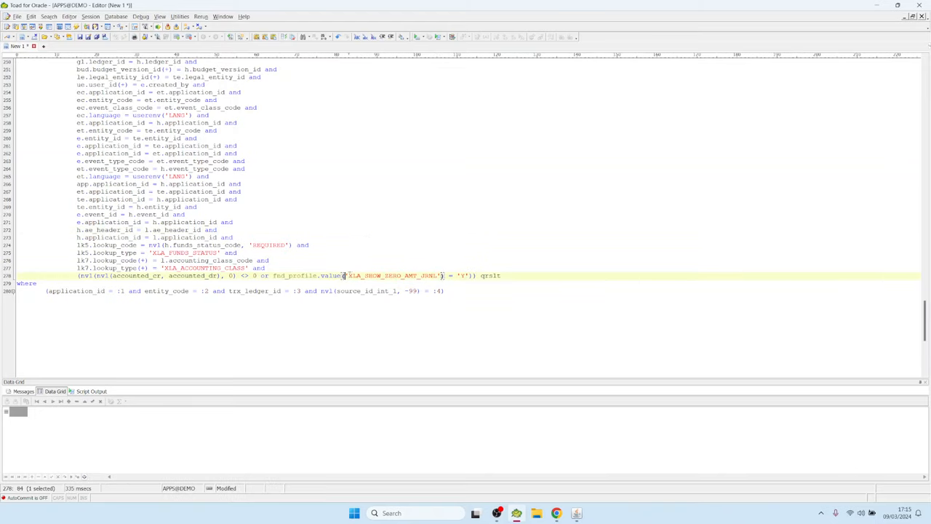
Step: Select and copy the profile option name XLA_SHOW_ZERO_AMT_JRNL from the WHERE clause
double_click(390, 275)
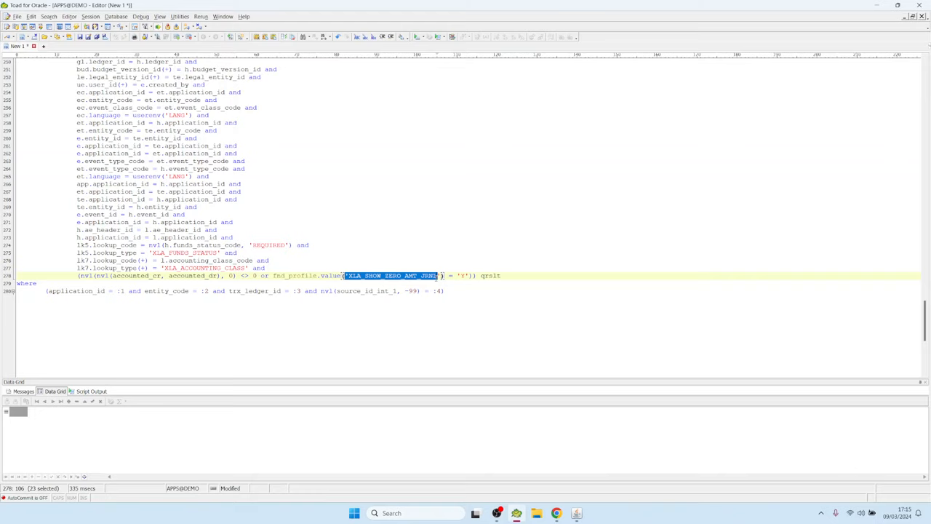
click(384, 275)
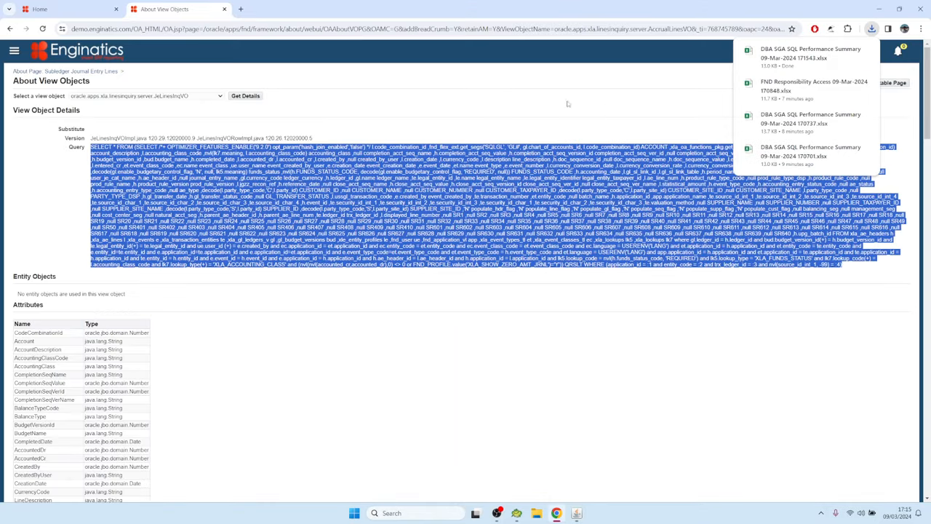
Step: Open the downloaded performance summary .xlsx in Excel and review its statistics columns
click(810, 52)
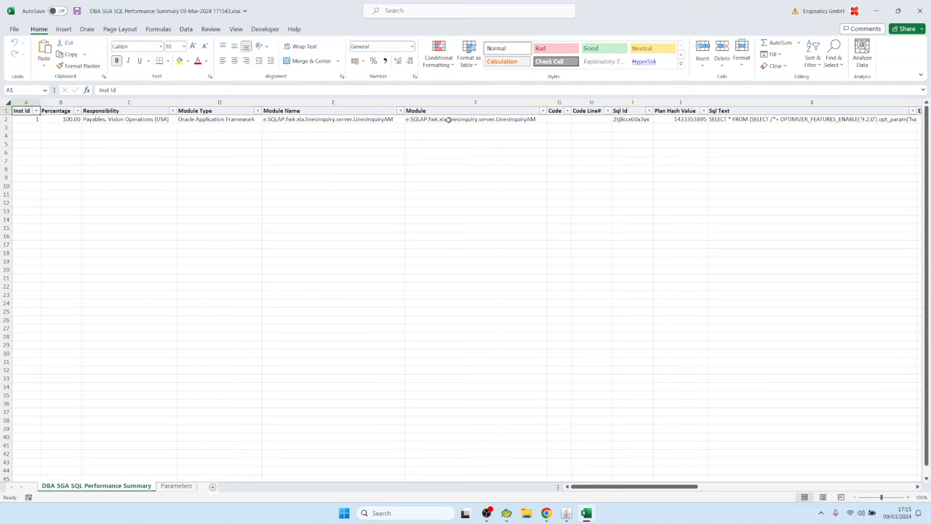
click(591, 119)
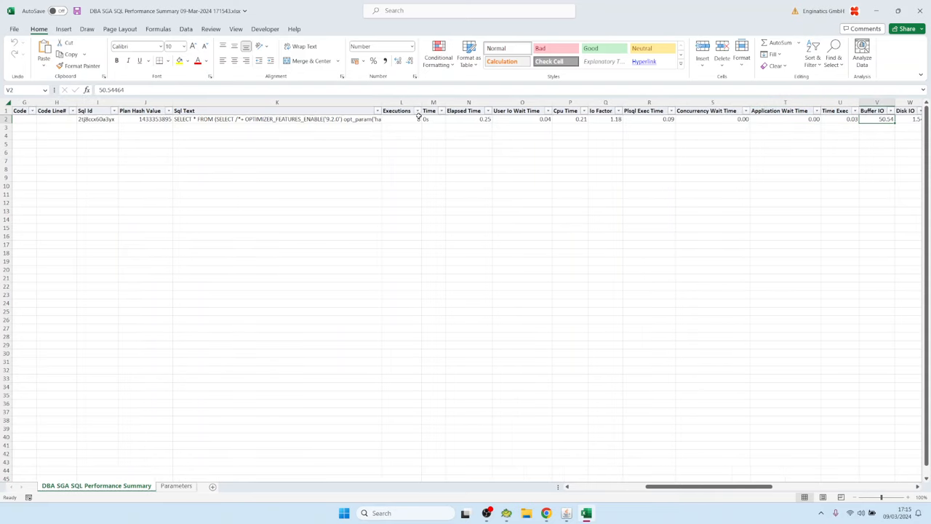
click(434, 120)
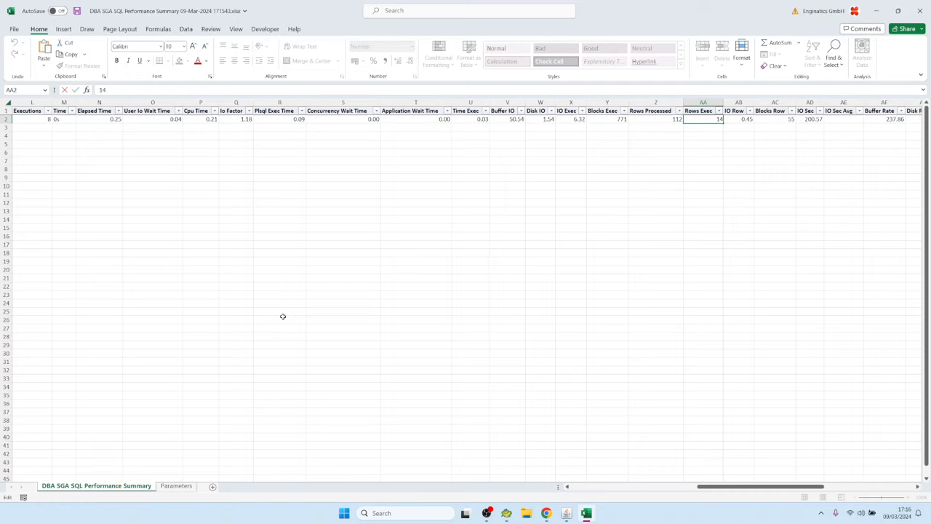
mouse_move(317, 315)
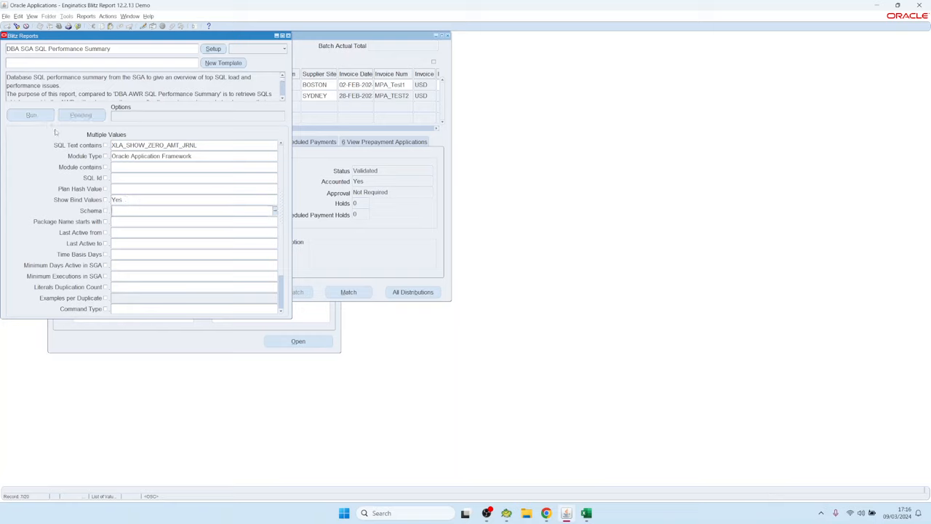
Step: Filter SQL Text contains XLA_SHOW_ZERO_AMT_JRNL with Show Bind Values set to Yes
click(31, 115)
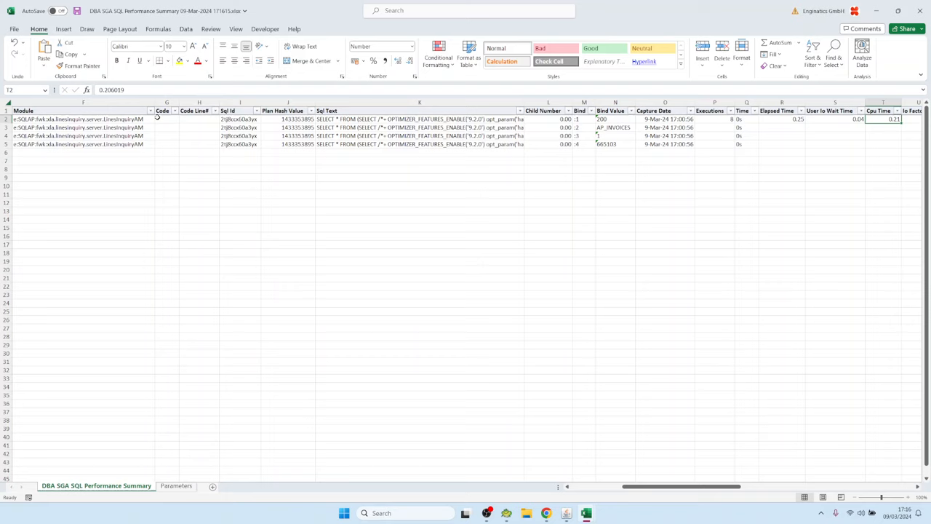
drag(665, 119, 665, 144)
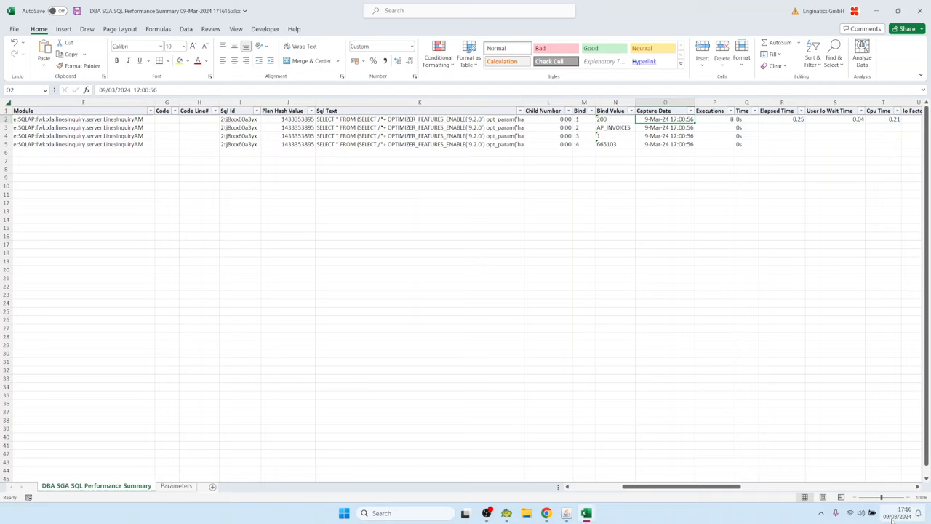
mouse_move(616, 164)
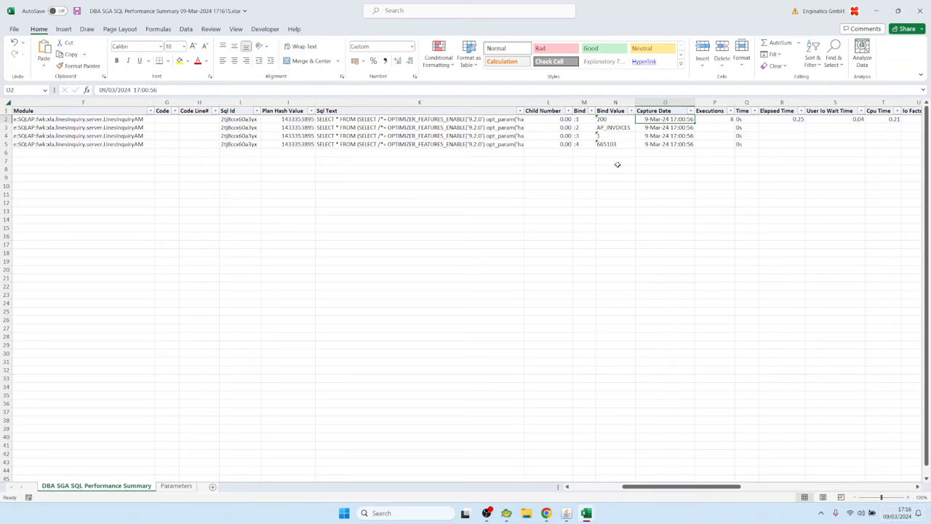
click(579, 119)
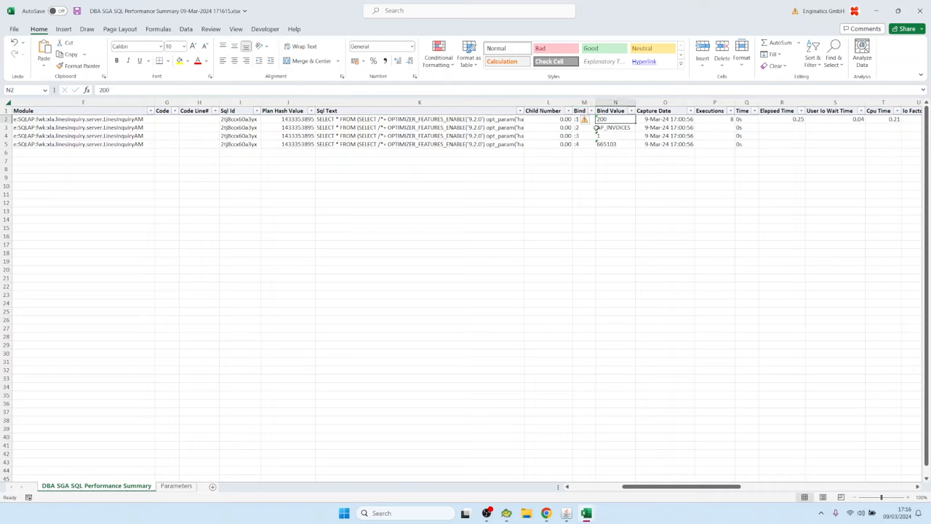
click(613, 128)
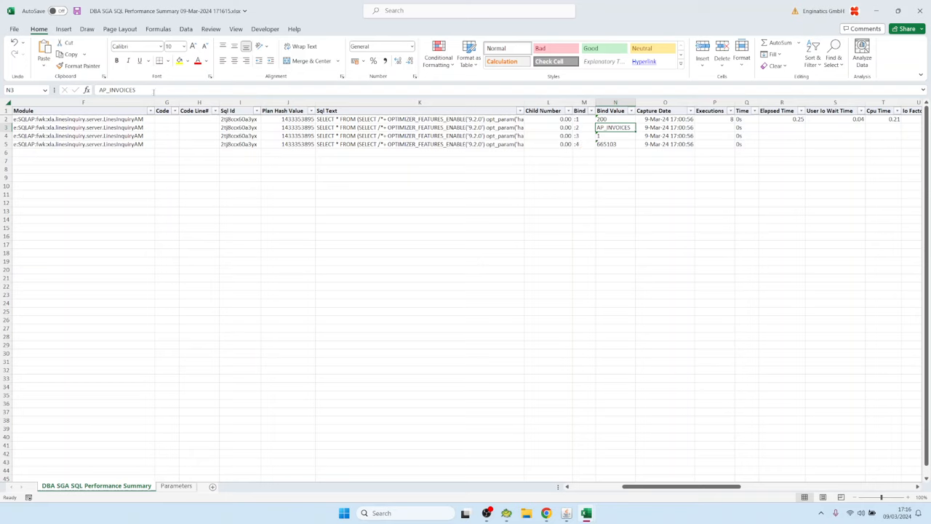
double_click(614, 128)
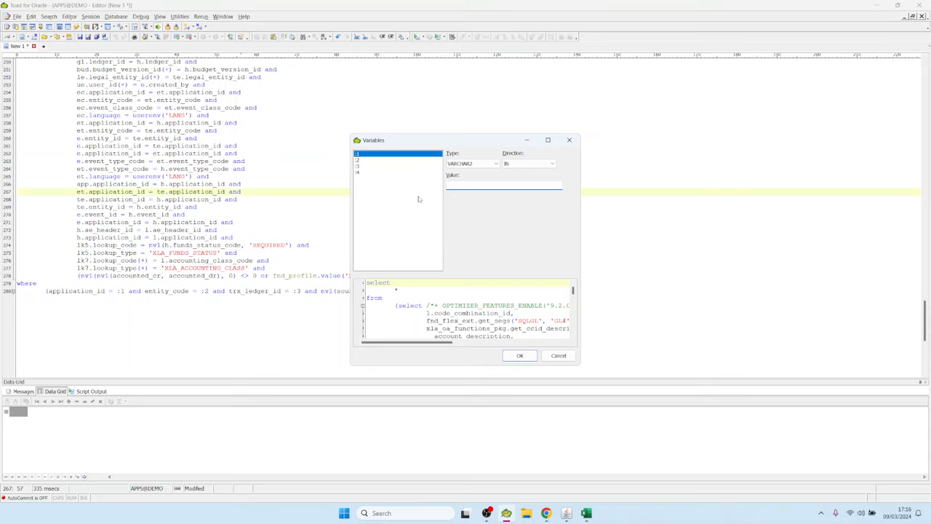
Step: Run the accounting query with bind value 200 and the other variables, then return to the view object details
text(200)
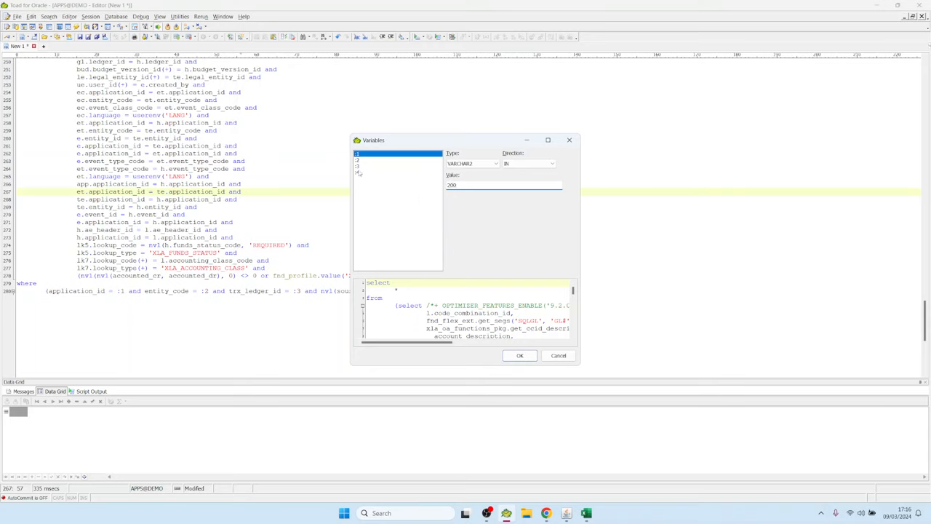
click(399, 159)
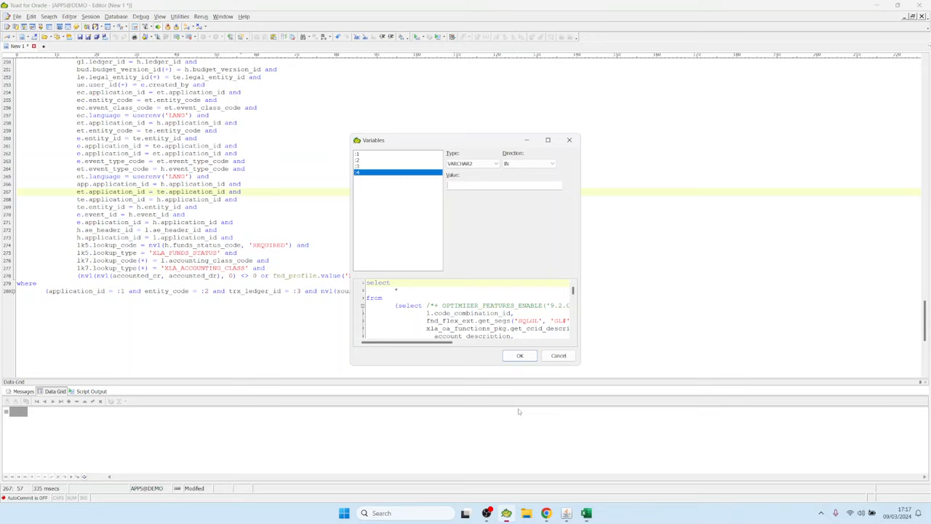
click(519, 355)
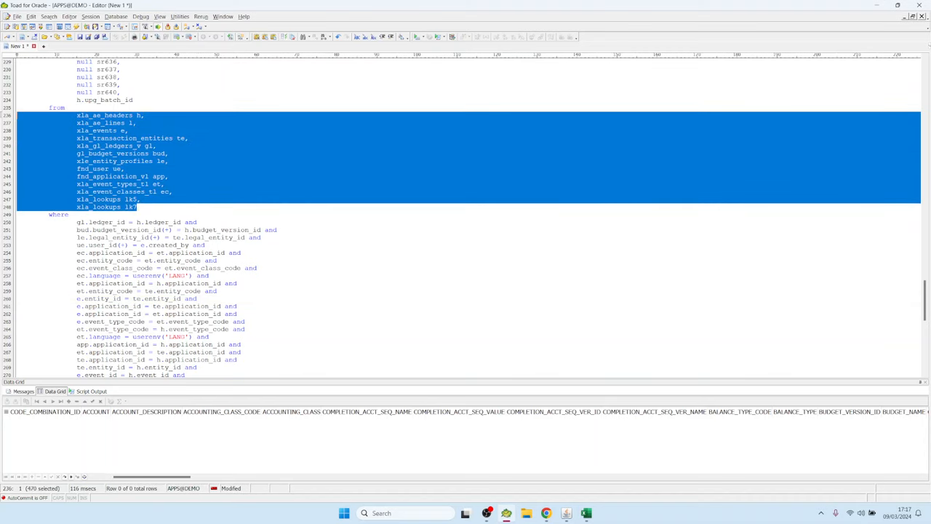
click(214, 169)
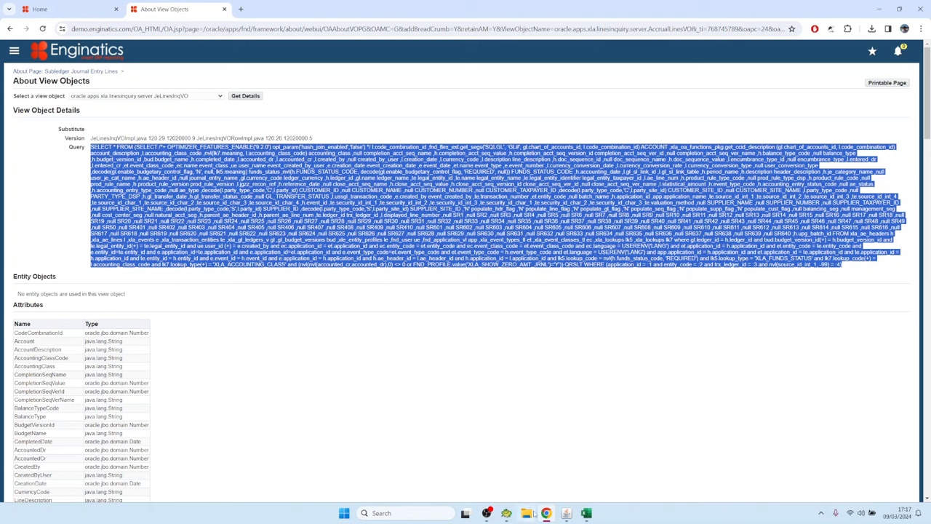
mouse_move(546, 512)
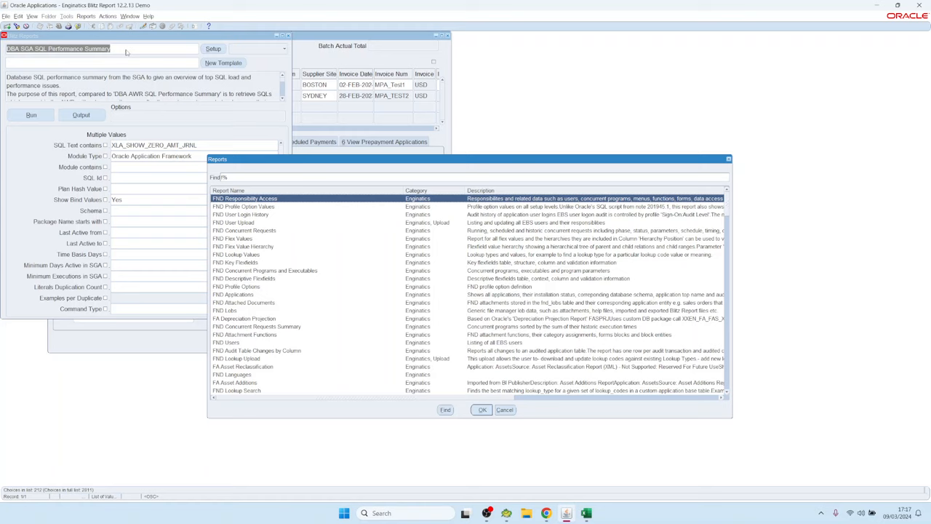
Step: Run FND Responsibility Access for the Payables responsibility found via LOV search 'pay'
click(481, 411)
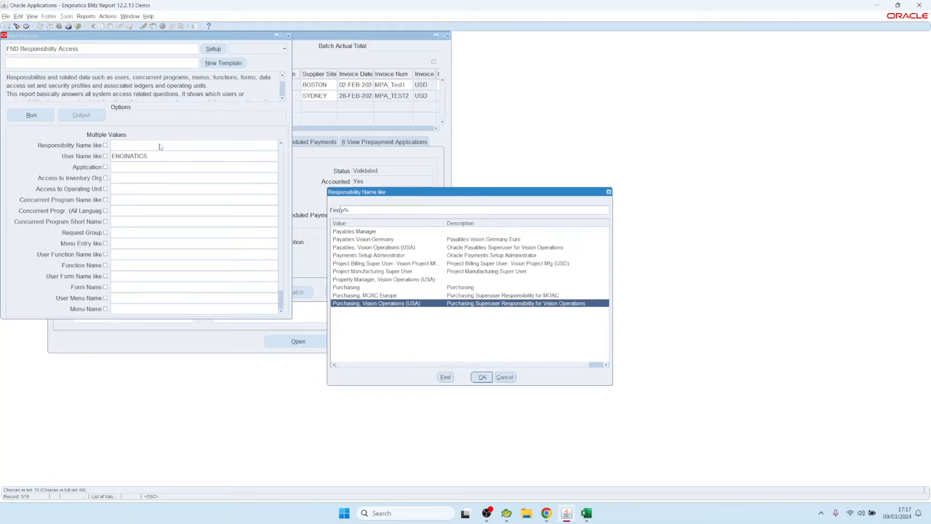
text(pay)
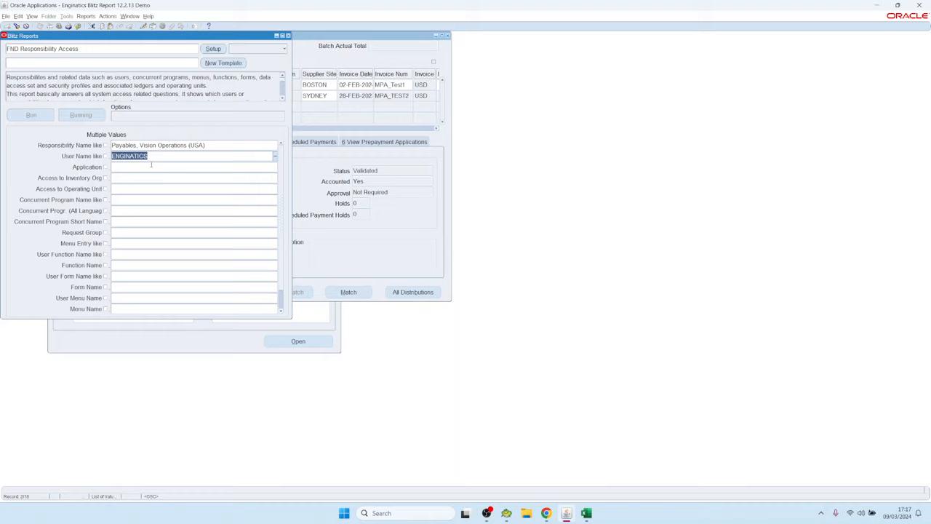
mouse_move(145, 167)
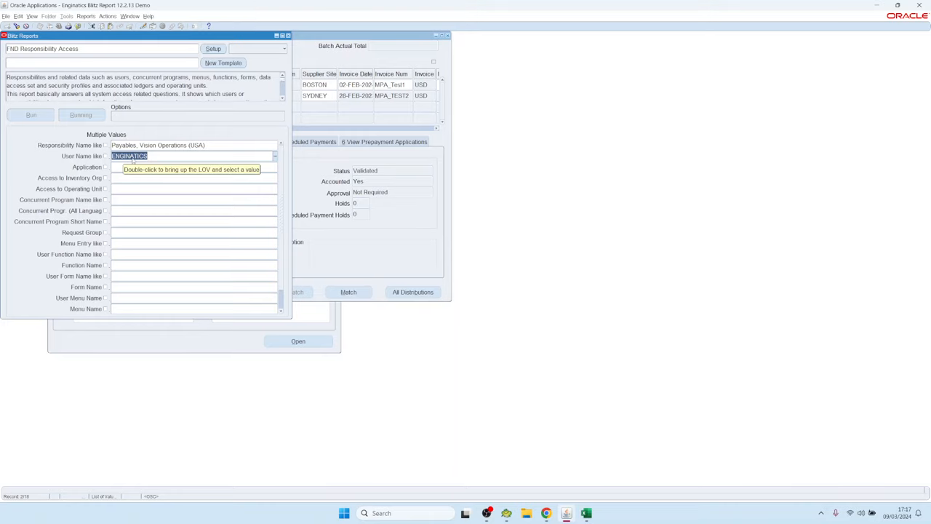
click(585, 512)
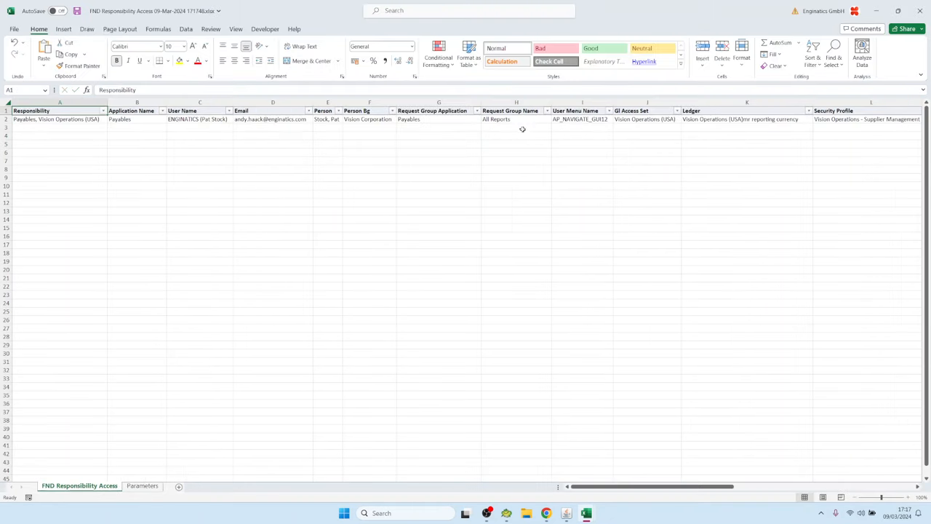
click(439, 119)
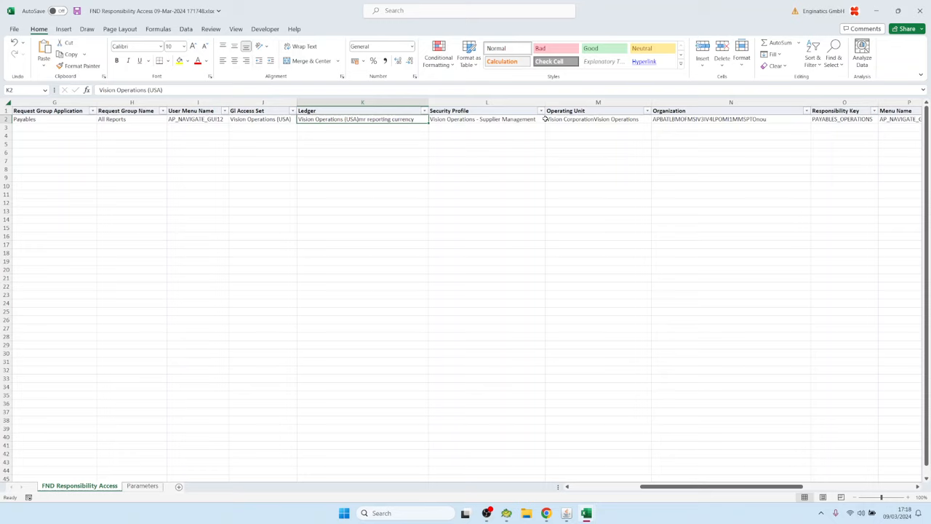
click(596, 119)
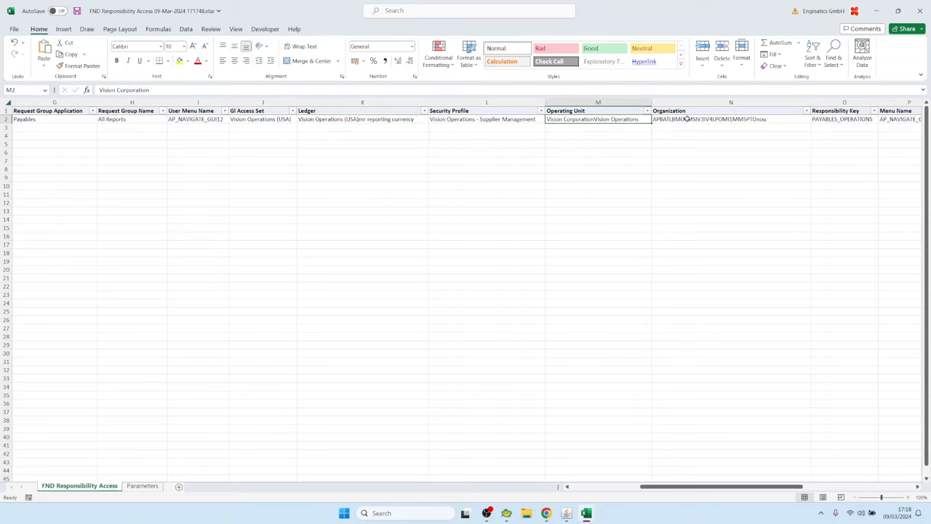
click(728, 119)
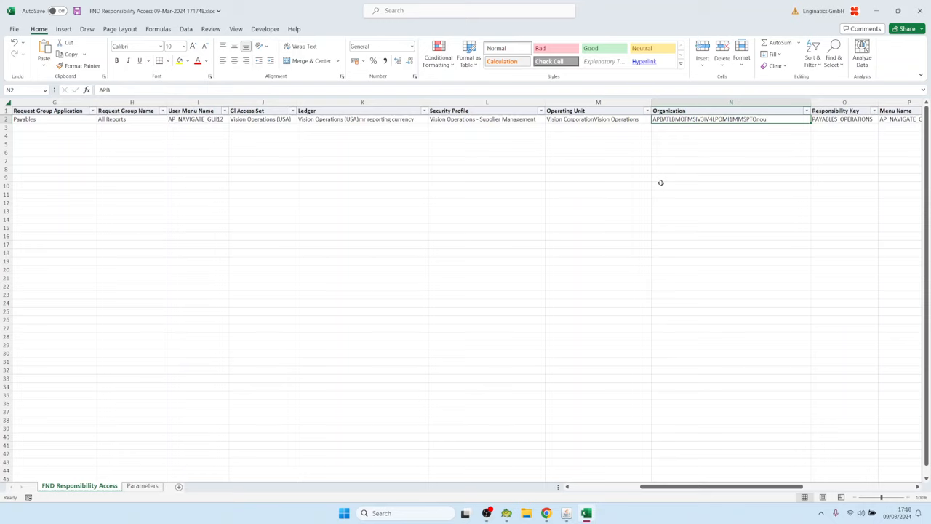
click(841, 119)
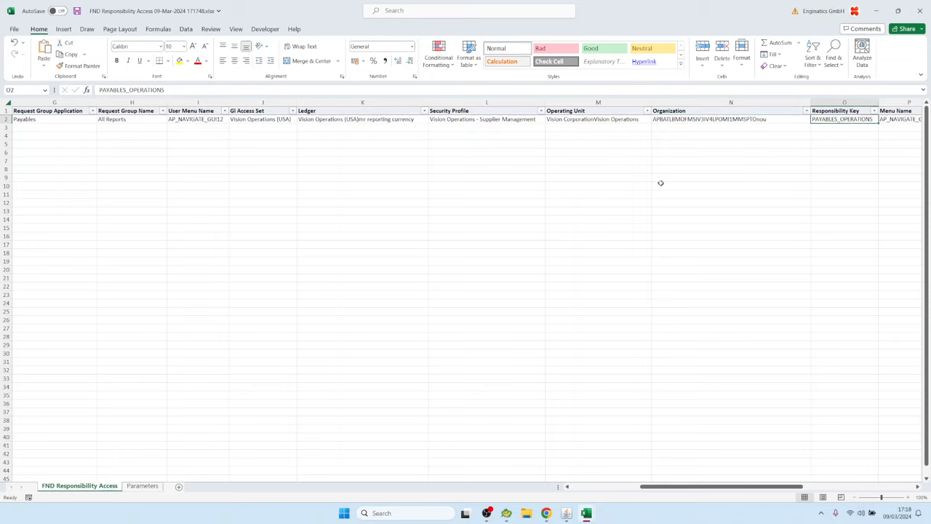
scroll(right, 3)
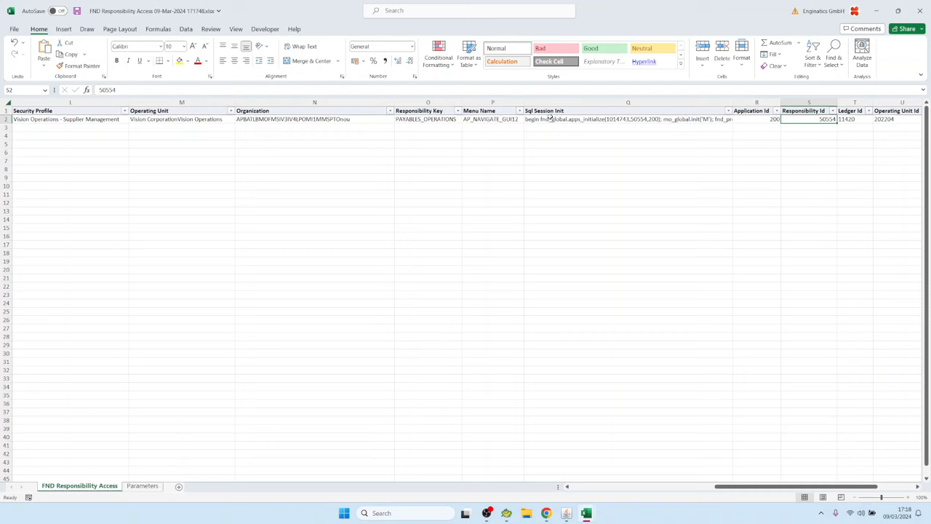
click(627, 119)
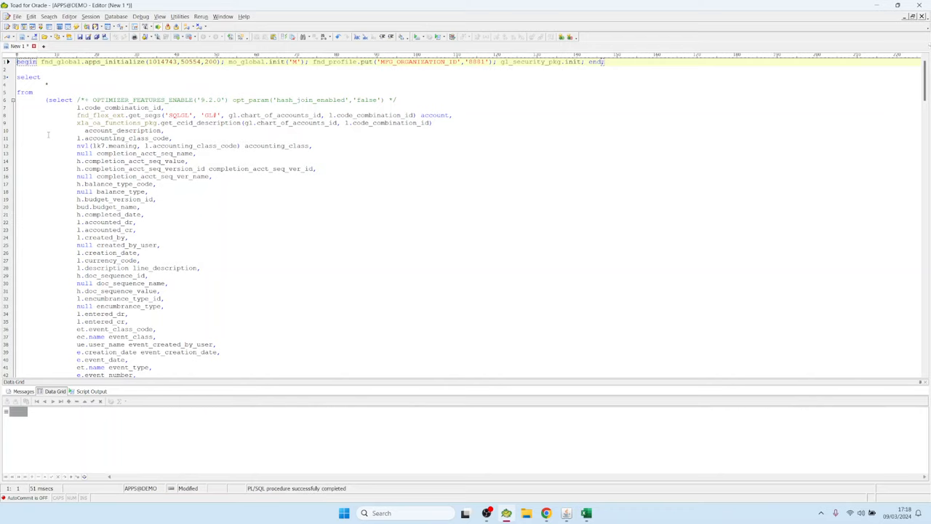
Step: Execute the main accounting SELECT under the initialized Payables session context with F9
click(218, 230)
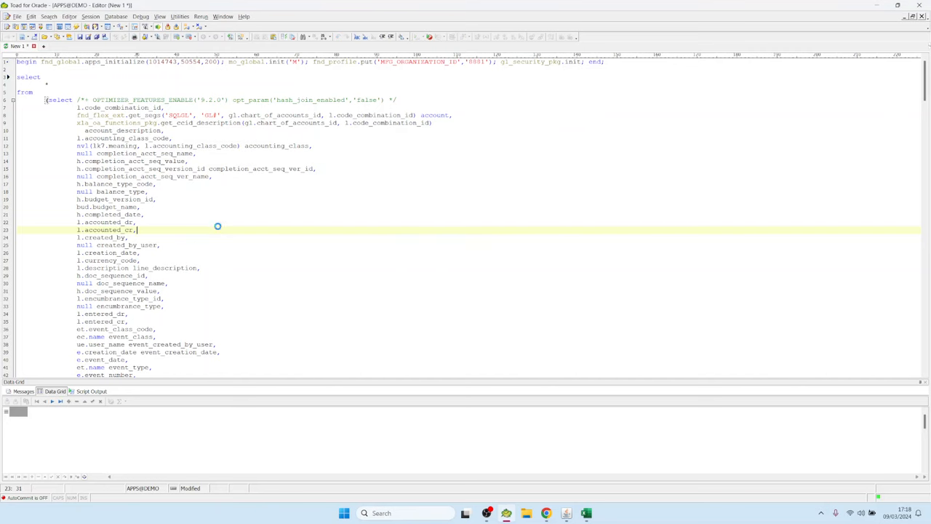
key(F9)
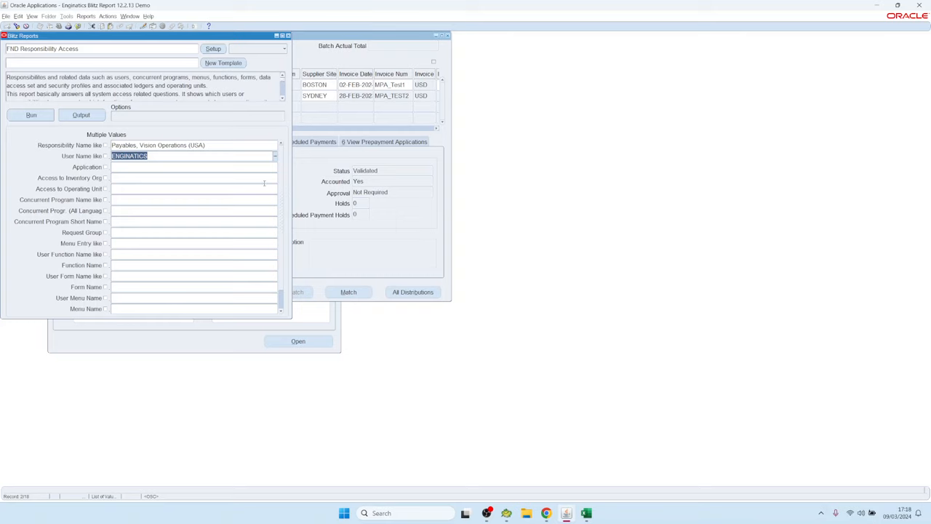
mouse_move(192, 189)
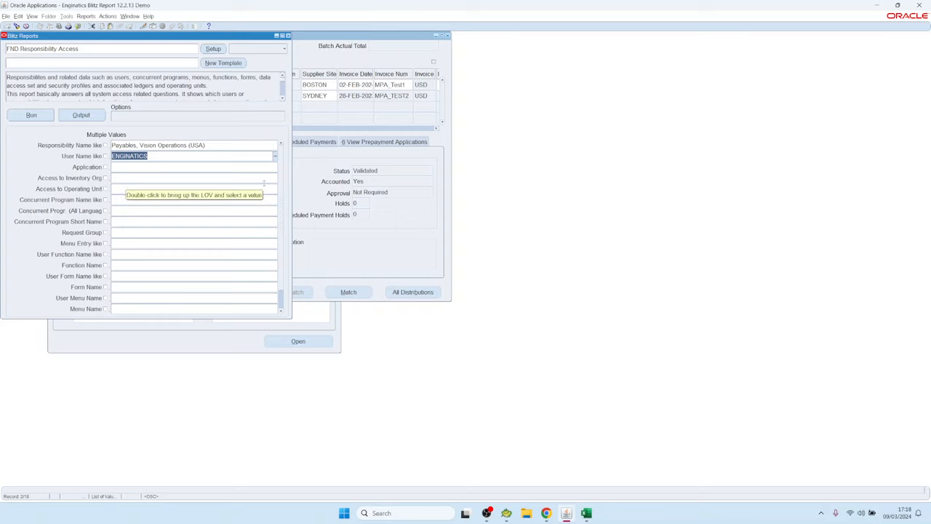